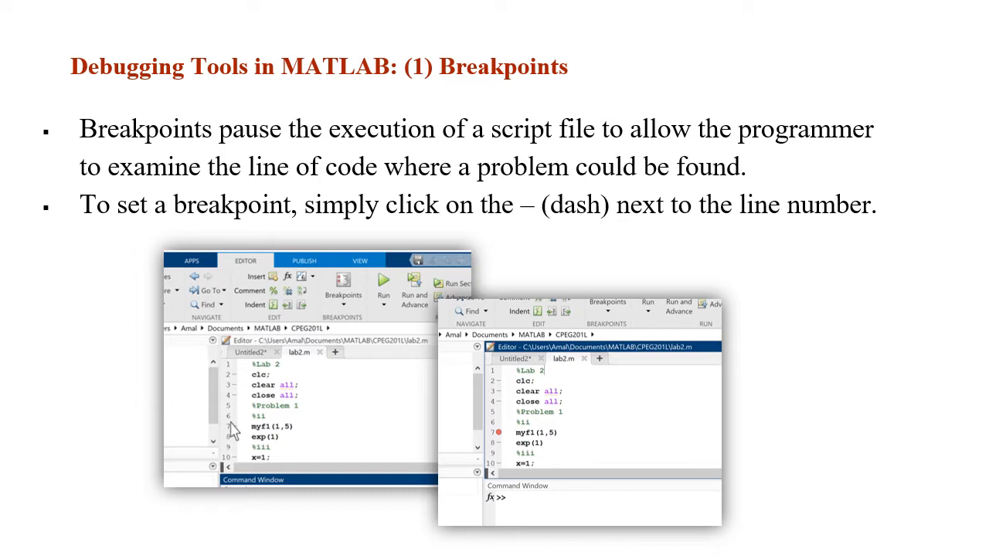
# Advance to the slide on viewing and changing variable values while debugging, showing test1's value
pyautogui.press('Right')
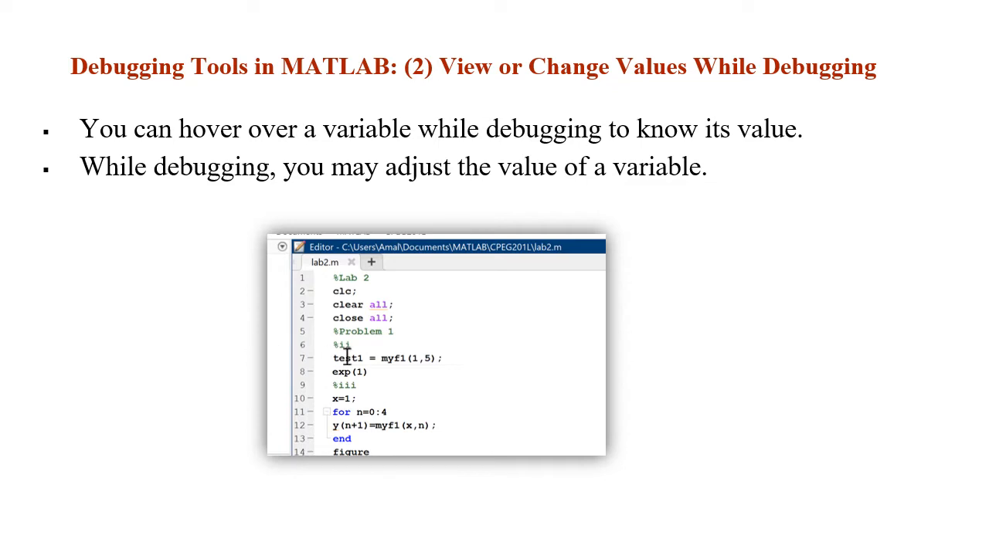
pyautogui.moveTo(348, 359)
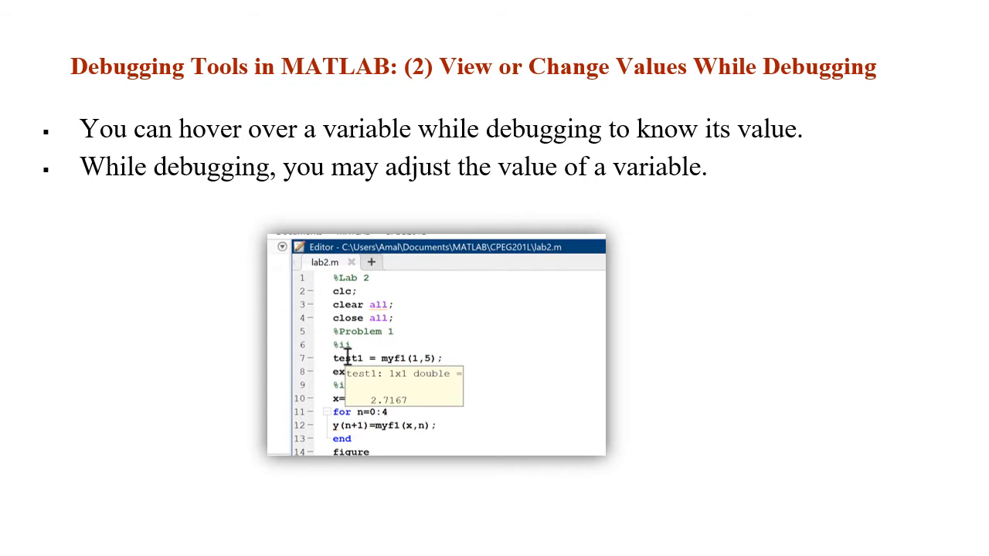
pyautogui.press('right')
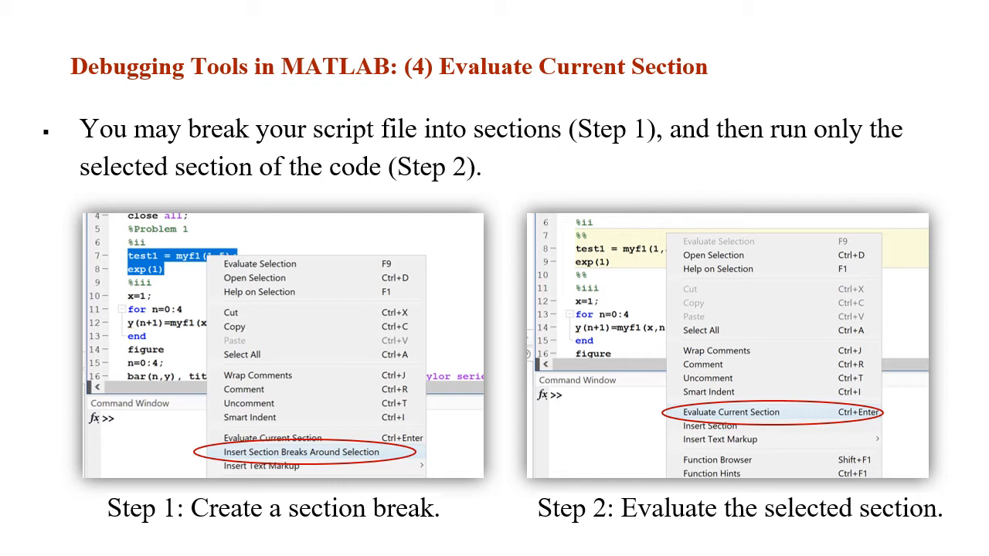
# Advance past the Evaluate Current Section slide to the Pause options for Run slide
pyautogui.press('Right')
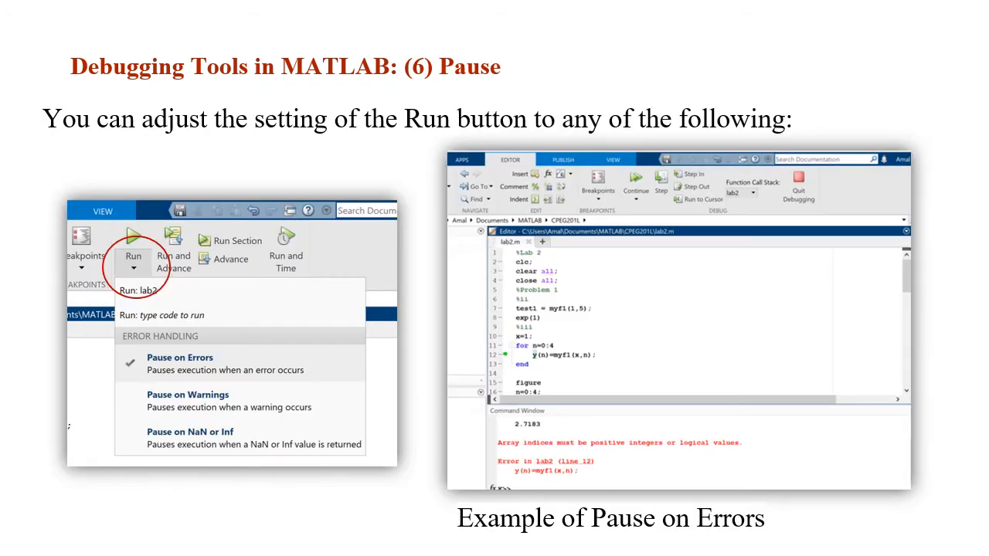